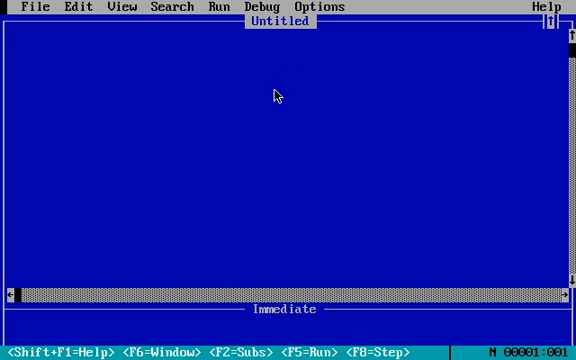
{"action": "mouse_move", "coordinate": [288, 120]}
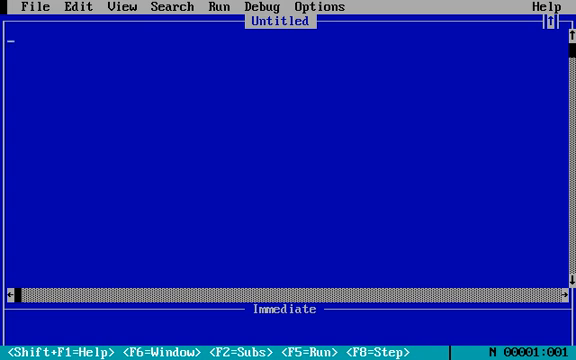
Write the opening line REM to calculate area of rectangle and move to line two.
{"action": "type", "text": "RE"}
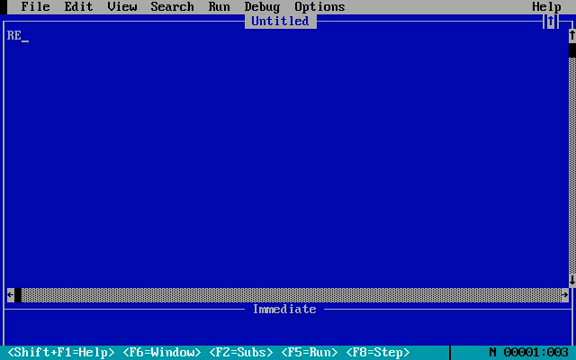
{"action": "type", "text": "M to c"}
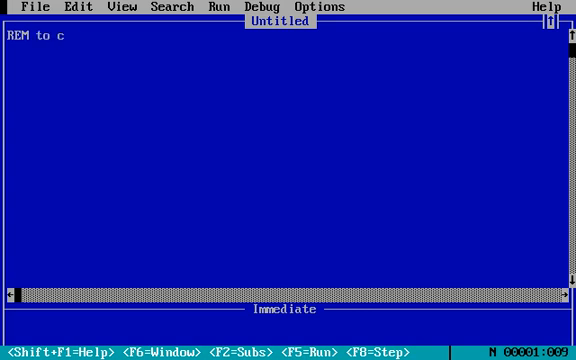
{"action": "type", "text": "alculate are of"}
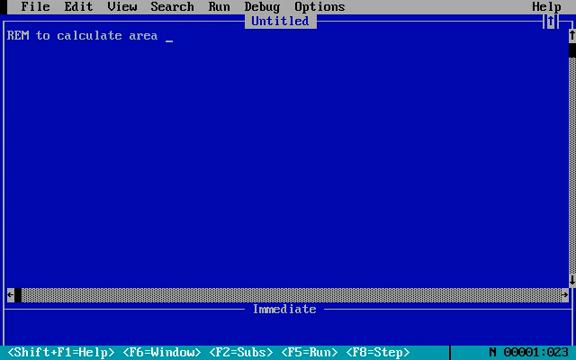
{"action": "type", "text": "of rectangl"}
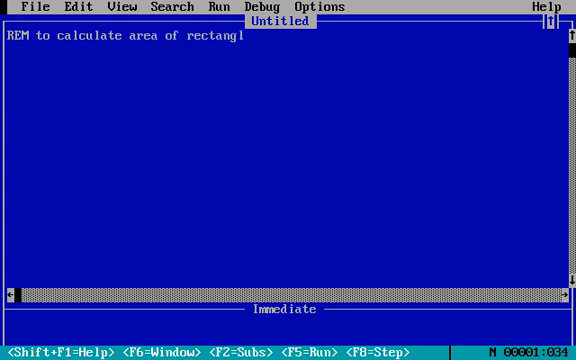
{"action": "type", "text": "e"}
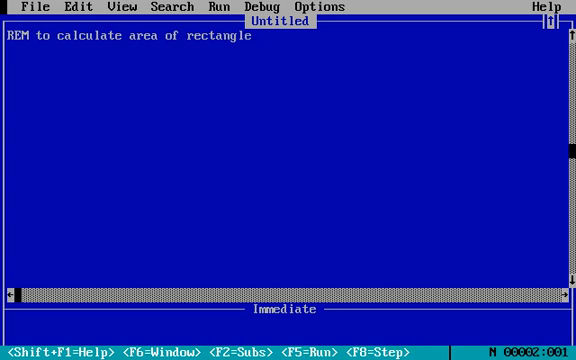
{"action": "key", "text": "Enter"}
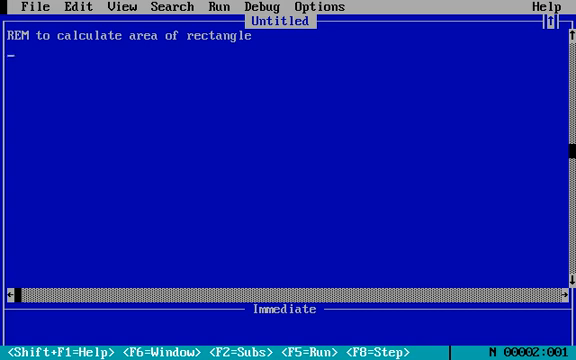
Add a CLS line to clear the screen.
{"action": "type", "text": "CLS"}
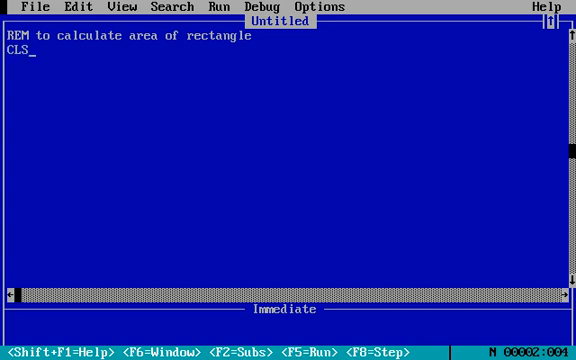
{"action": "key", "text": "Enter"}
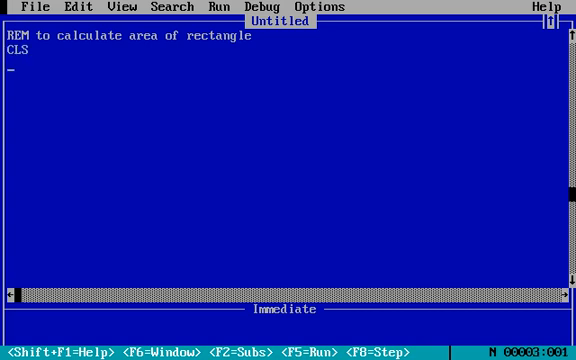
Add INPUT l, b with a comment that l and b are length and breadth of rectangles.
{"action": "type", "text": "INPUT"}
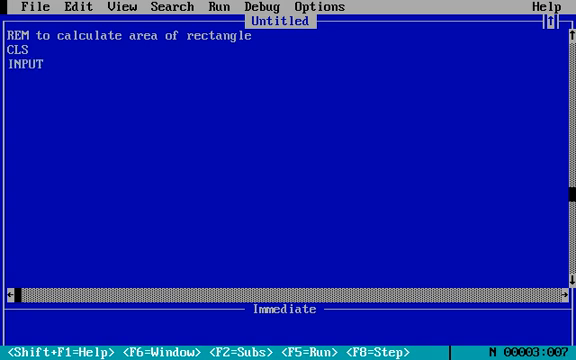
{"action": "type", "text": "l,b"}
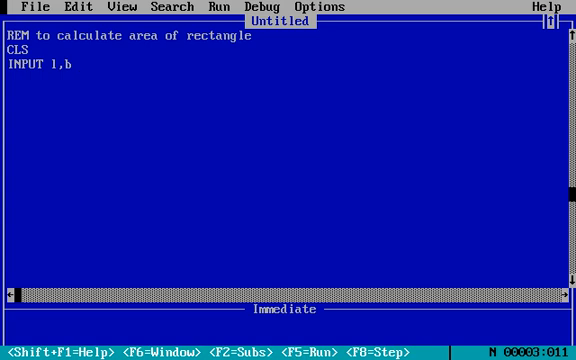
{"action": "type", "text": "'"}
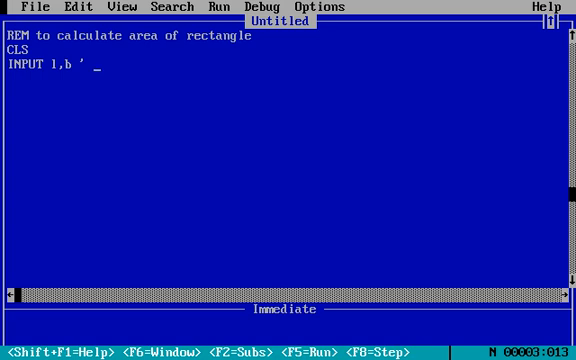
{"action": "type", "text": "L"}
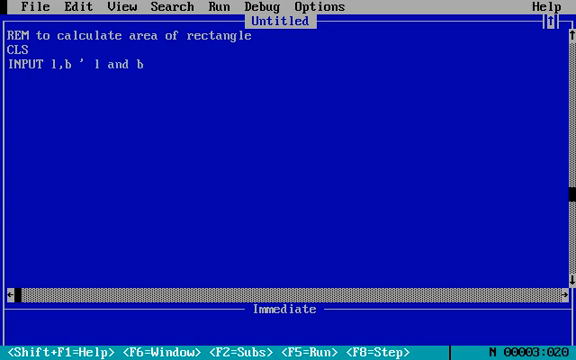
{"action": "type", "text": "are length a"}
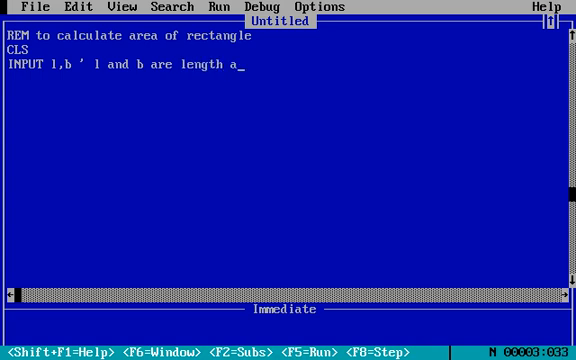
{"action": "type", "text": "and breatd"}
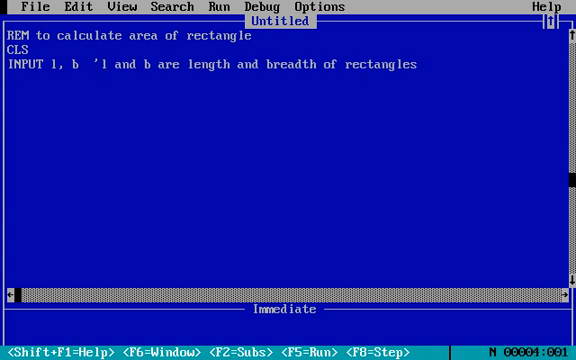
{"action": "key", "text": "Enter"}
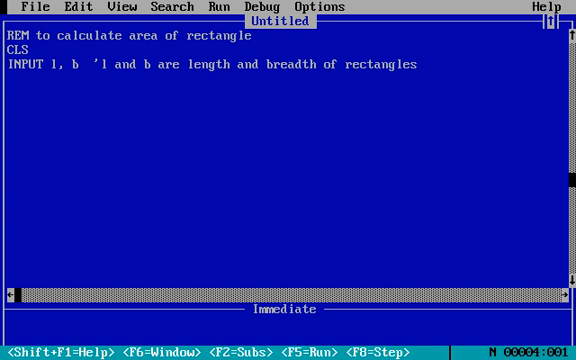
Select the word rectangle in the REM line so it can be replaced.
{"action": "key", "text": "Enter"}
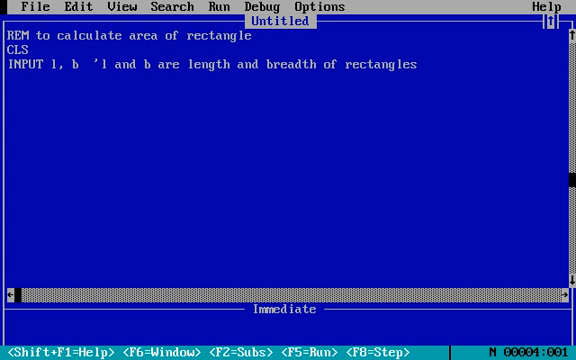
{"action": "key", "text": "Enter"}
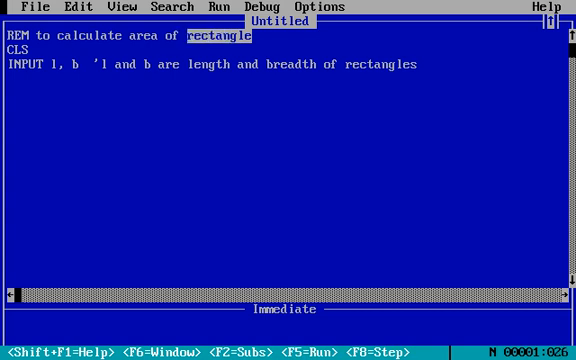
Change the remark to say area of circle.
{"action": "type", "text": "ci"}
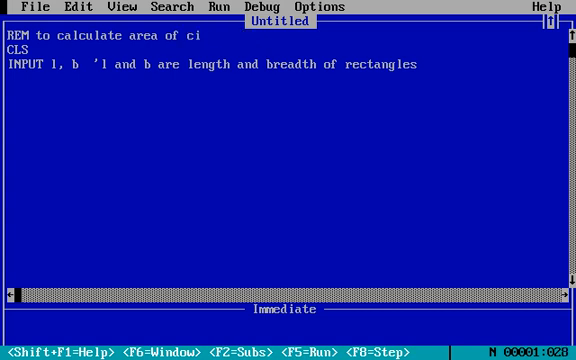
{"action": "type", "text": "rcl"}
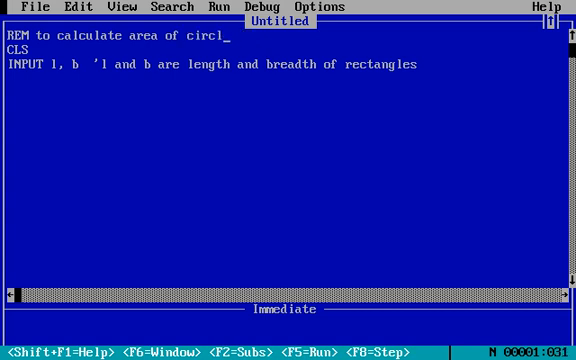
{"action": "type", "text": "e"}
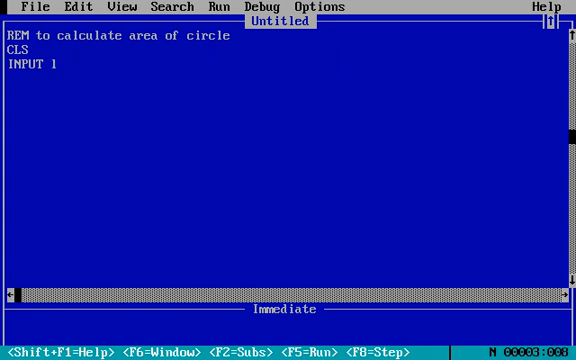
Rewrite the input line as INPUT "Enter radius"; r.
{"action": "key", "text": "Backspace"}
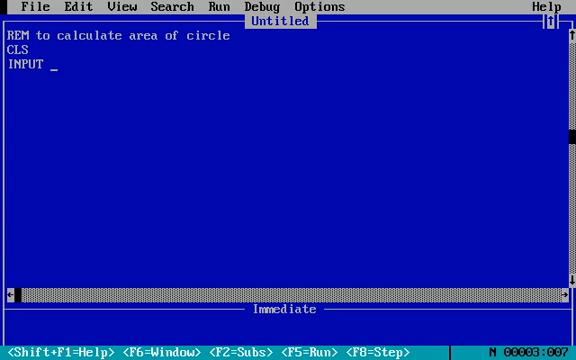
{"action": "type", "text": "\"Enter"}
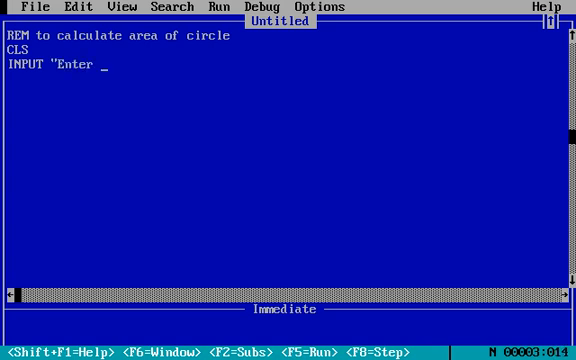
{"action": "type", "text": "radius\"; r"}
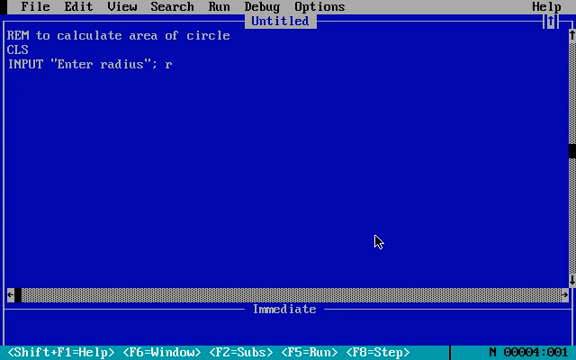
Add the line CONST pi = 22 / 7.
{"action": "key", "text": "Enter"}
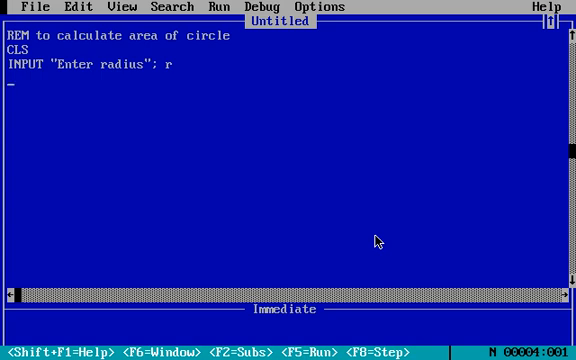
{"action": "type", "text": "CONS"}
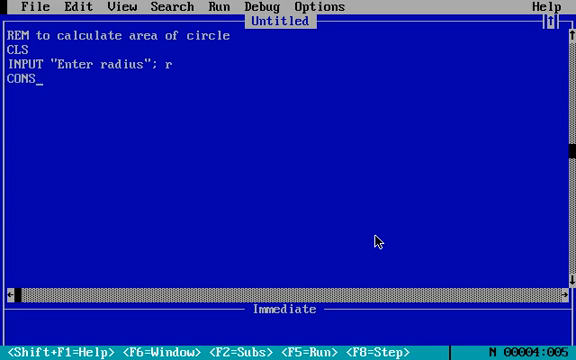
{"action": "type", "text": "T"}
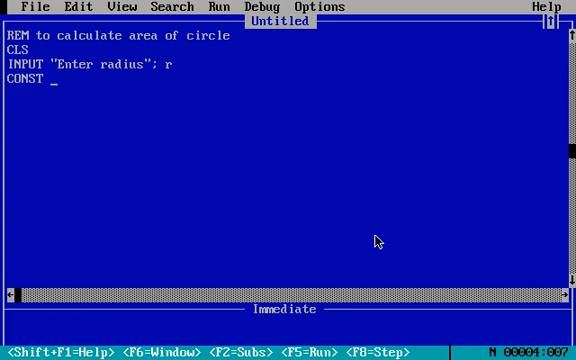
{"action": "type", "text": "pi ="}
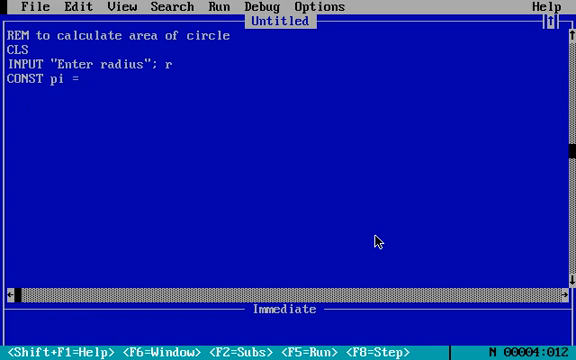
{"action": "type", "text": "22/7"}
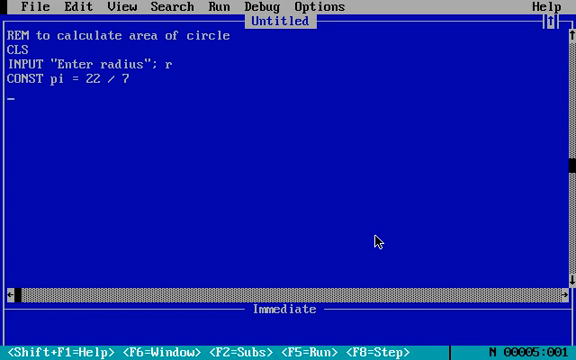
Add the line pi = pi + 1, which triggers a duplicate definition error.
{"action": "type", "text": "pi ="}
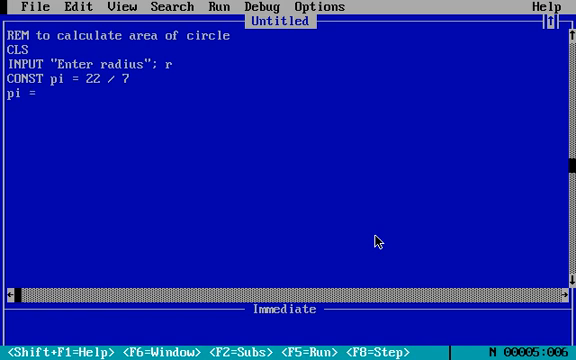
{"action": "type", "text": "pi +"}
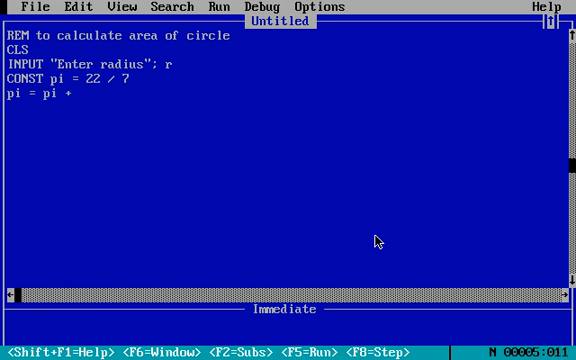
{"action": "type", "text": "1"}
{"action": "left_click", "coordinate": [32, 106]}
{"action": "type", "text": "END"}
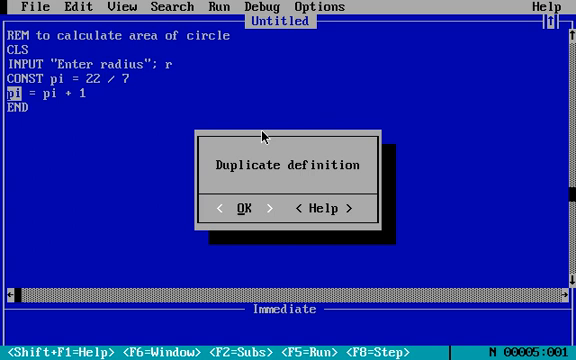
Dismiss the Duplicate definition error dialog.
{"action": "left_click", "coordinate": [244, 208]}
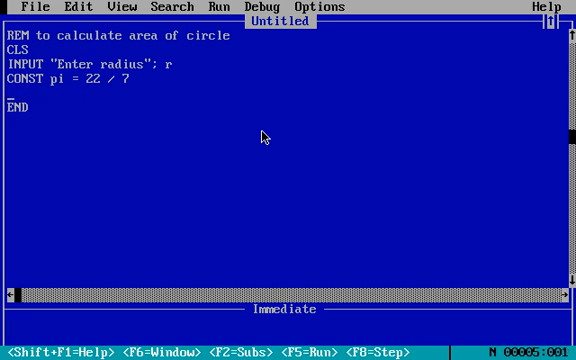
Add Area = pi * r * r and begin a PRINT line for the area.
{"action": "type", "text": "Area = pi * r * r"}
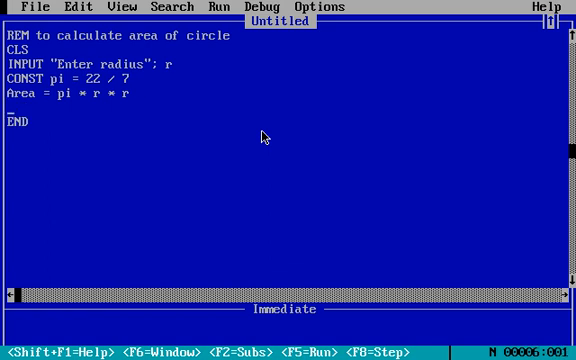
{"action": "type", "text": "P"}
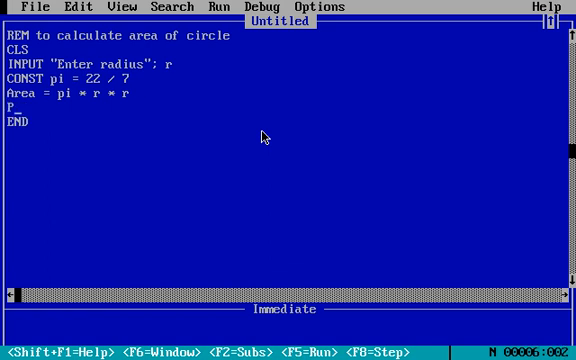
{"action": "type", "text": "RINT \"Area of cir"}
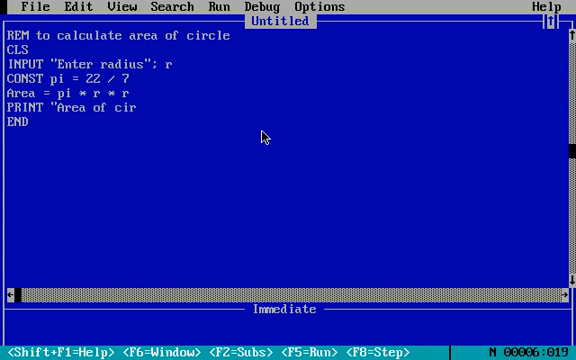
Finish the line PRINT "Area of circle is"; Area.
{"action": "type", "text": "cle is\";"}
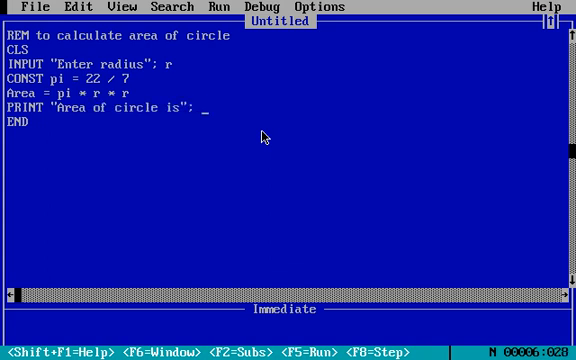
{"action": "type", "text": "Area"}
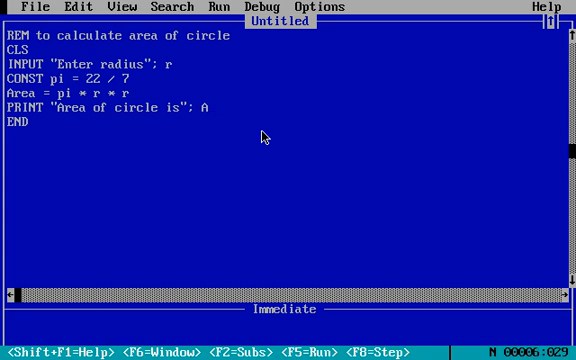
Run the program with radius 15, see Area of circle is 0, and return to the code.
{"action": "key", "text": "F5"}
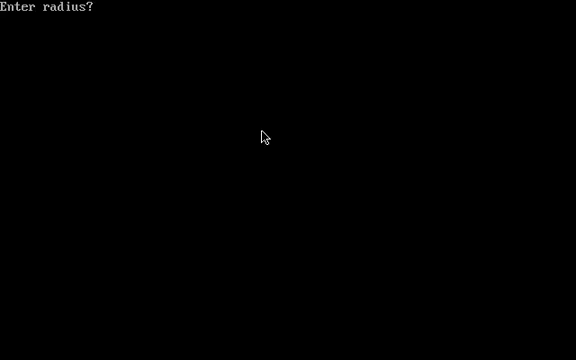
{"action": "type", "text": "15"}
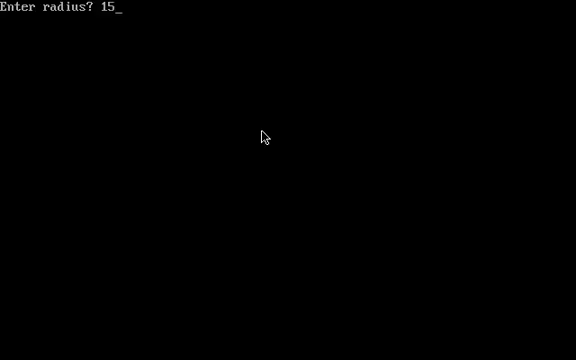
{"action": "key", "text": "enter"}
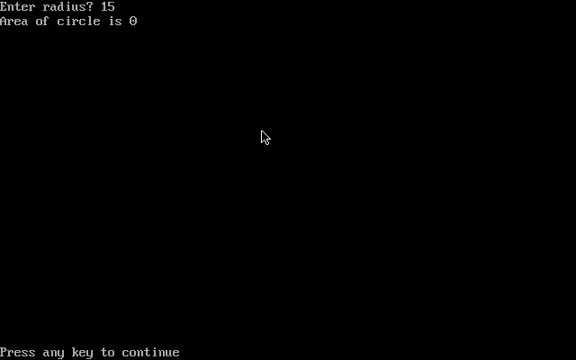
{"action": "key", "text": "Enter"}
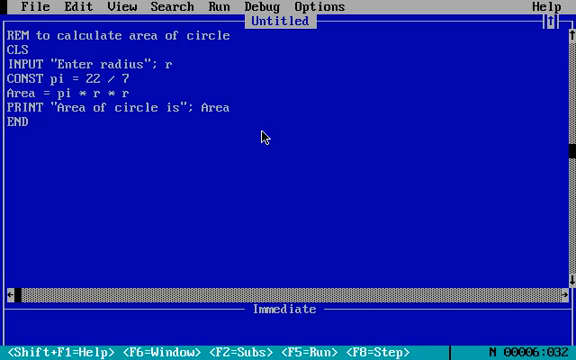
Clear the editor to start a new empty program.
{"action": "key", "text": "F5"}
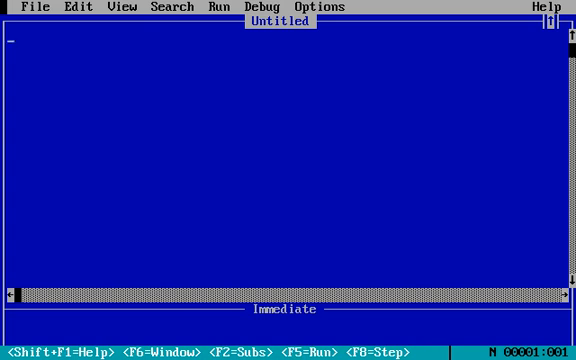
{"action": "mouse_move", "coordinate": [252, 236]}
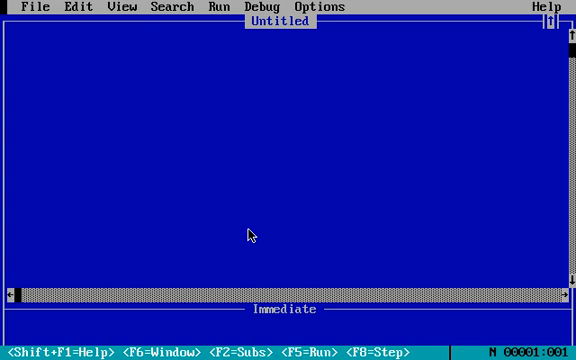
Write CLS, READ a, b, c and PRINT a, b, c at the start of the program.
{"action": "type", "text": "CLS"}
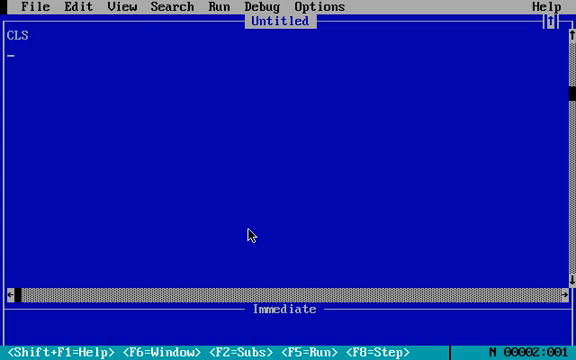
{"action": "type", "text": "READ a, b, c"}
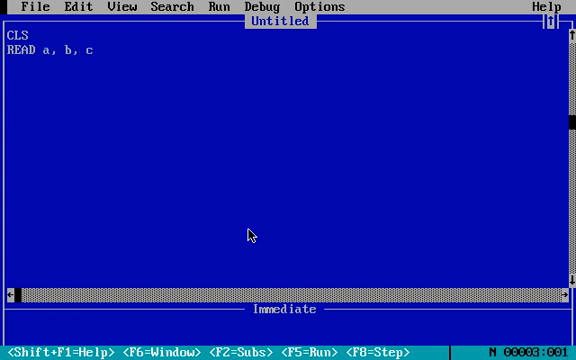
{"action": "type", "text": "PRINT"}
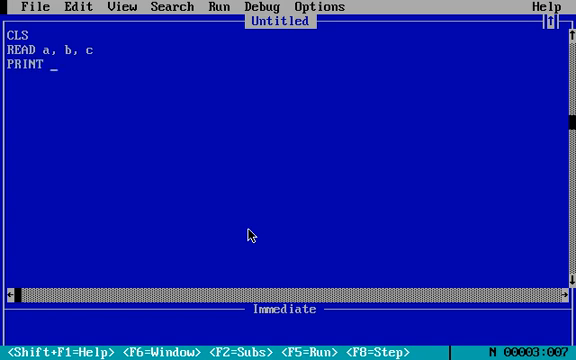
{"action": "type", "text": "a,b,c"}
{"action": "type", "text": "D"}
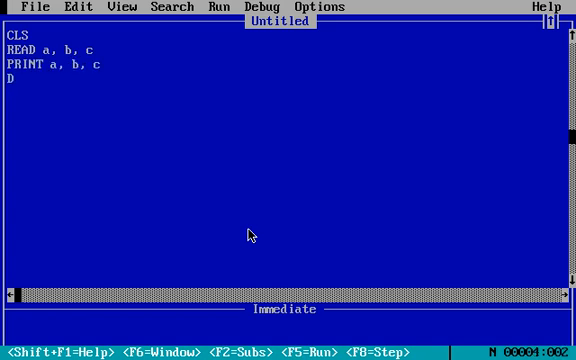
Add the DATA 10,15,14 line followed by END.
{"action": "type", "text": "ATA 1"}
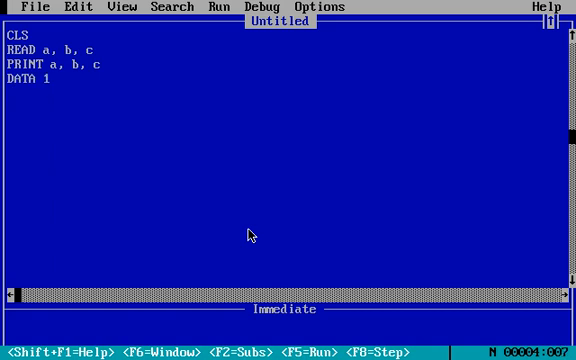
{"action": "type", "text": "0,15,14"}
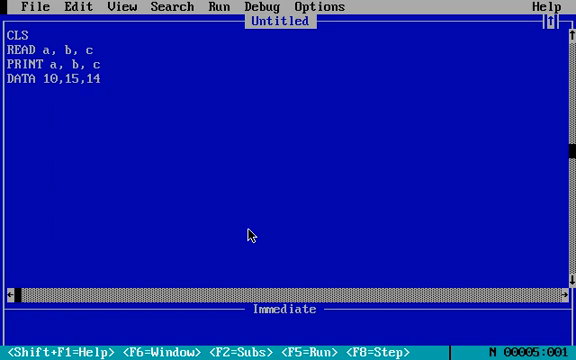
{"action": "type", "text": "END"}
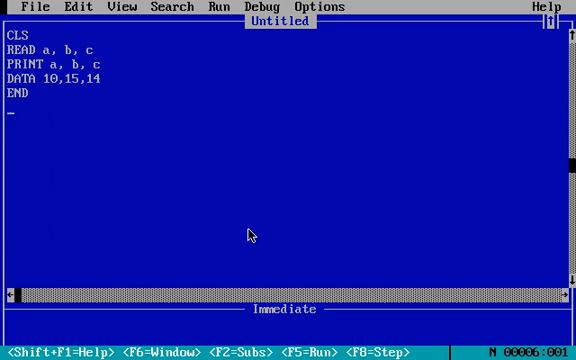
Run the program to see 10 15 14 printed, then return to the editor.
{"action": "key", "text": "F5"}
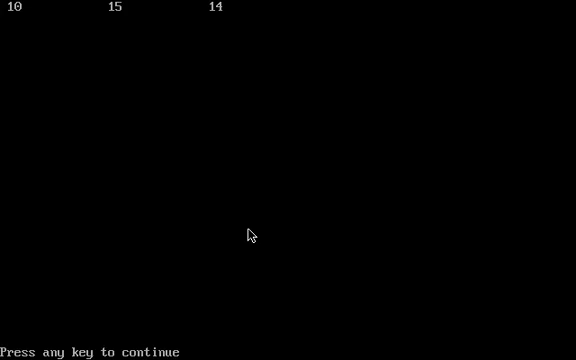
{"action": "key", "text": "enter"}
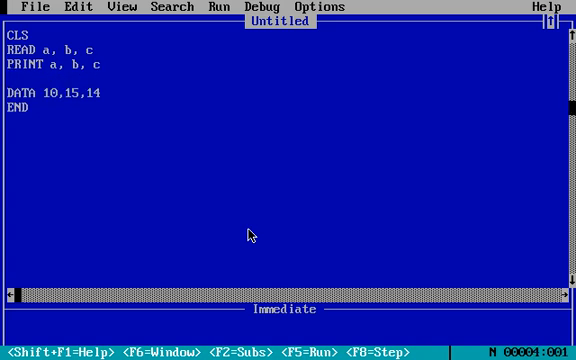
Add a RESTORE statement on the blank line below PRINT a, b, c.
{"action": "type", "text": "R"}
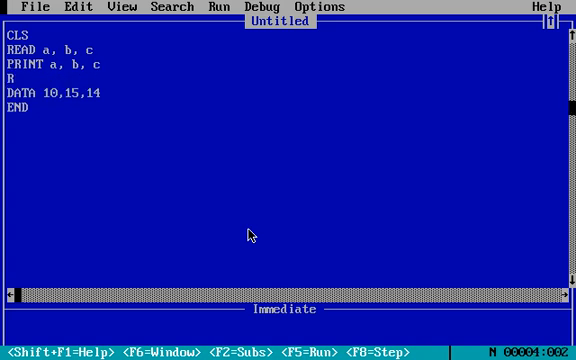
{"action": "type", "text": "ESTORE"}
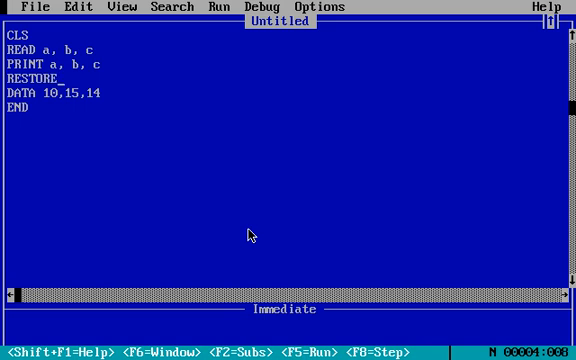
{"action": "key", "text": "Enter"}
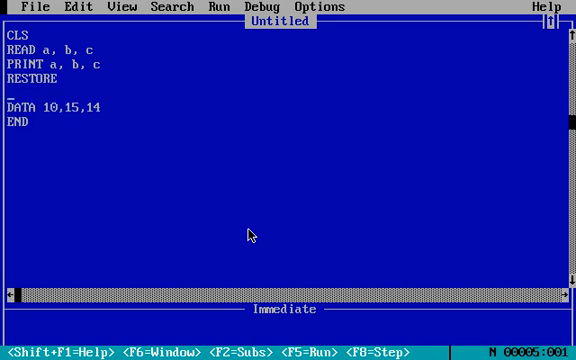
Add READ d, e, f and PRINT d, e, f above the DATA line.
{"action": "type", "text": "R"}
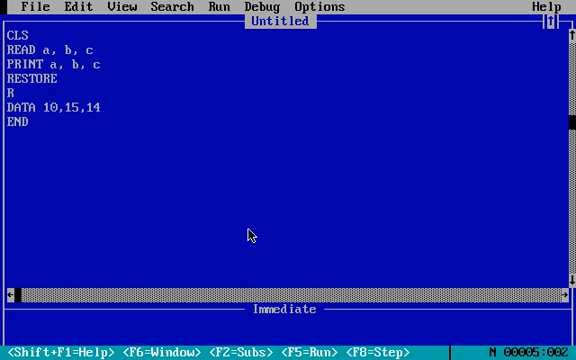
{"action": "type", "text": "EAD"}
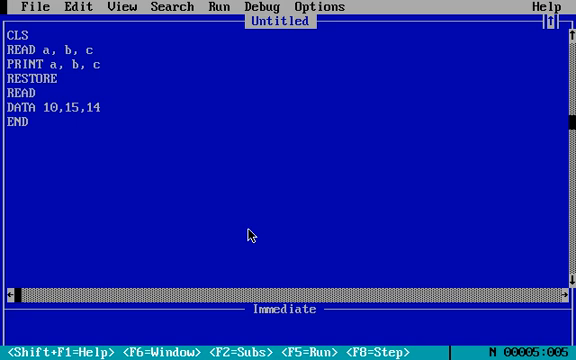
{"action": "type", "text": "c"}
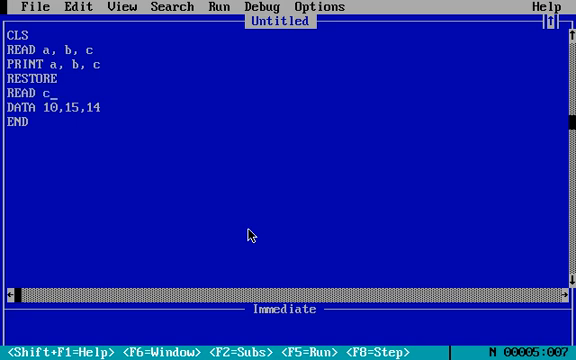
{"action": "type", "text": "d,e,f"}
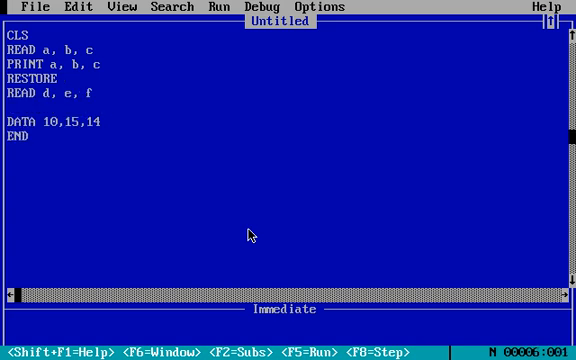
{"action": "type", "text": "PRINT"}
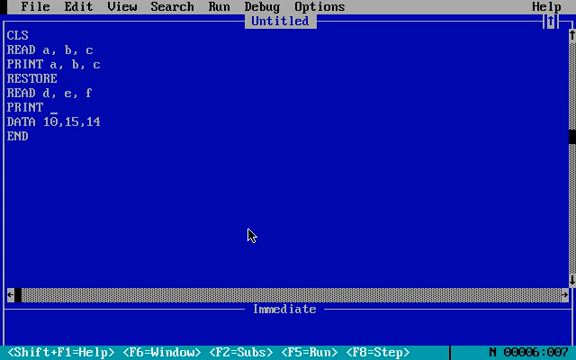
{"action": "type", "text": "d, e, f"}
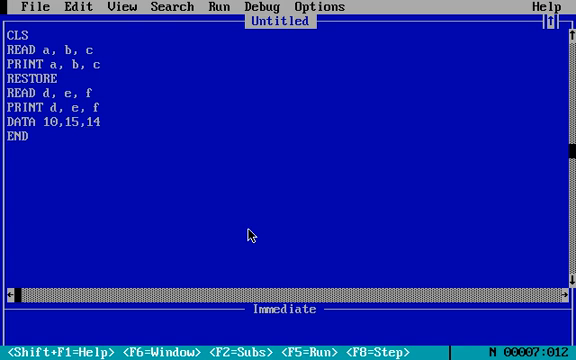
Run the program so 10 15 14 prints twice, then return to the editor.
{"action": "key", "text": "F5"}
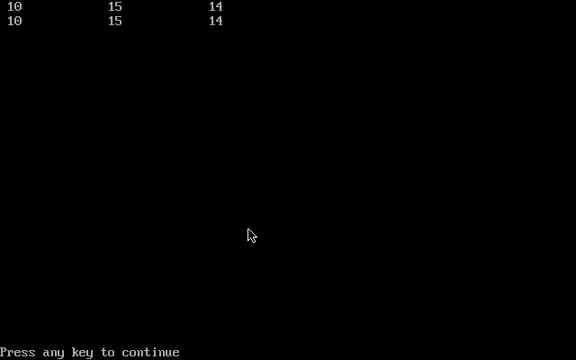
{"action": "key", "text": "Enter"}
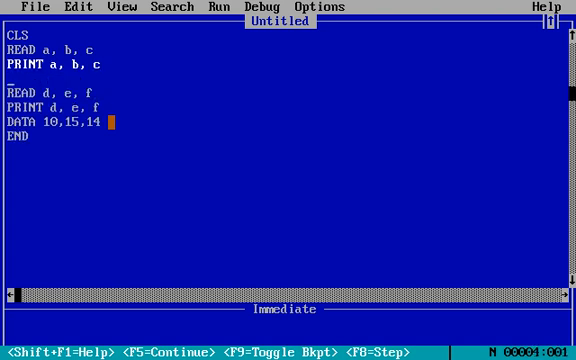
Retype RESTORE on the empty line between PRINT a, b, c and READ d, e, f.
{"action": "type", "text": "RESTORE"}
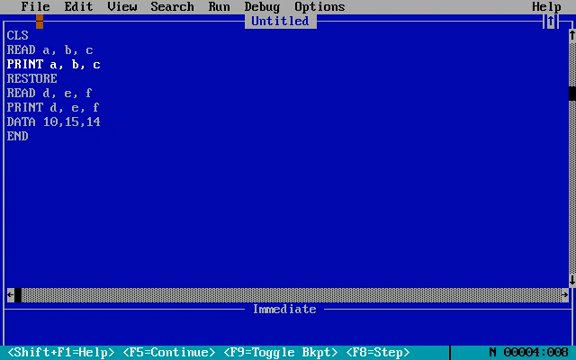
Exit QBasic via File > Exit and enter exit at the DOS prompt.
{"action": "left_click", "coordinate": [20, 6]}
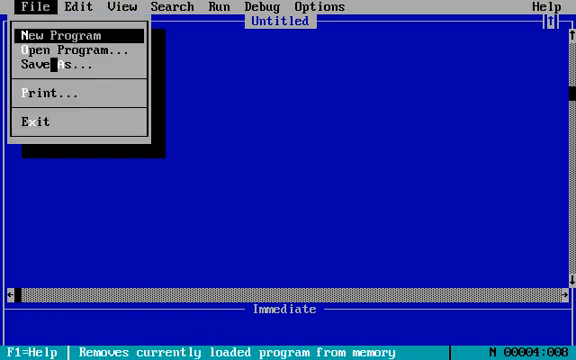
{"action": "mouse_move", "coordinate": [38, 122]}
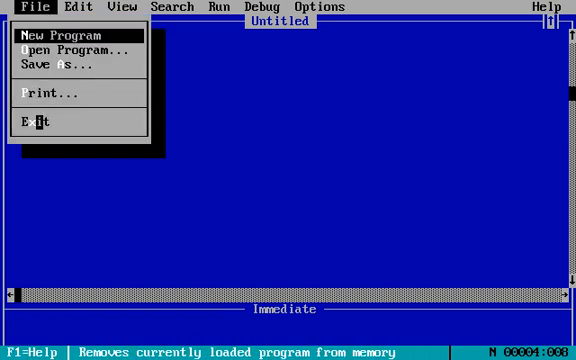
{"action": "mouse_move", "coordinate": [30, 122]}
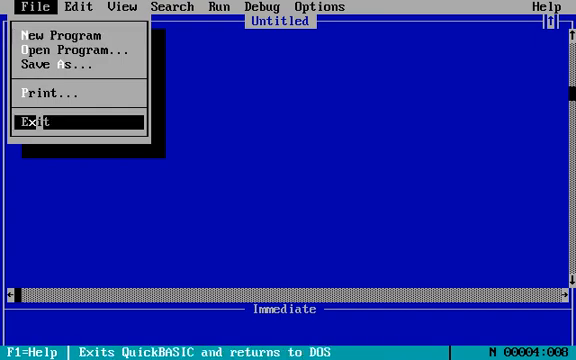
{"action": "left_click", "coordinate": [30, 122]}
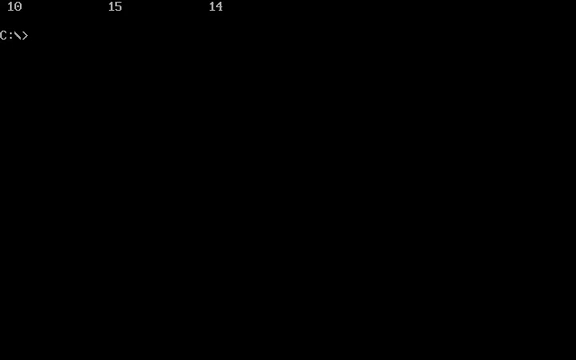
{"action": "type", "text": "ex"}
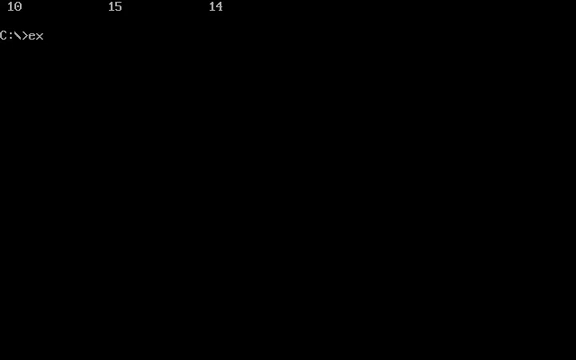
{"action": "type", "text": "it"}
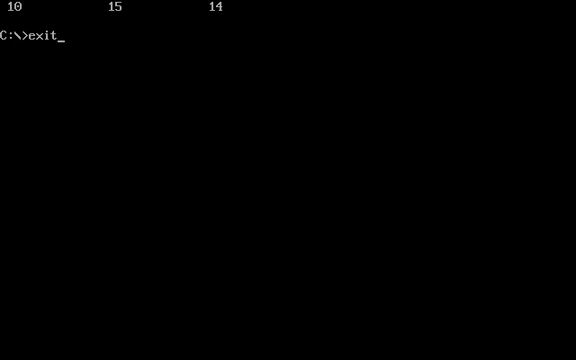